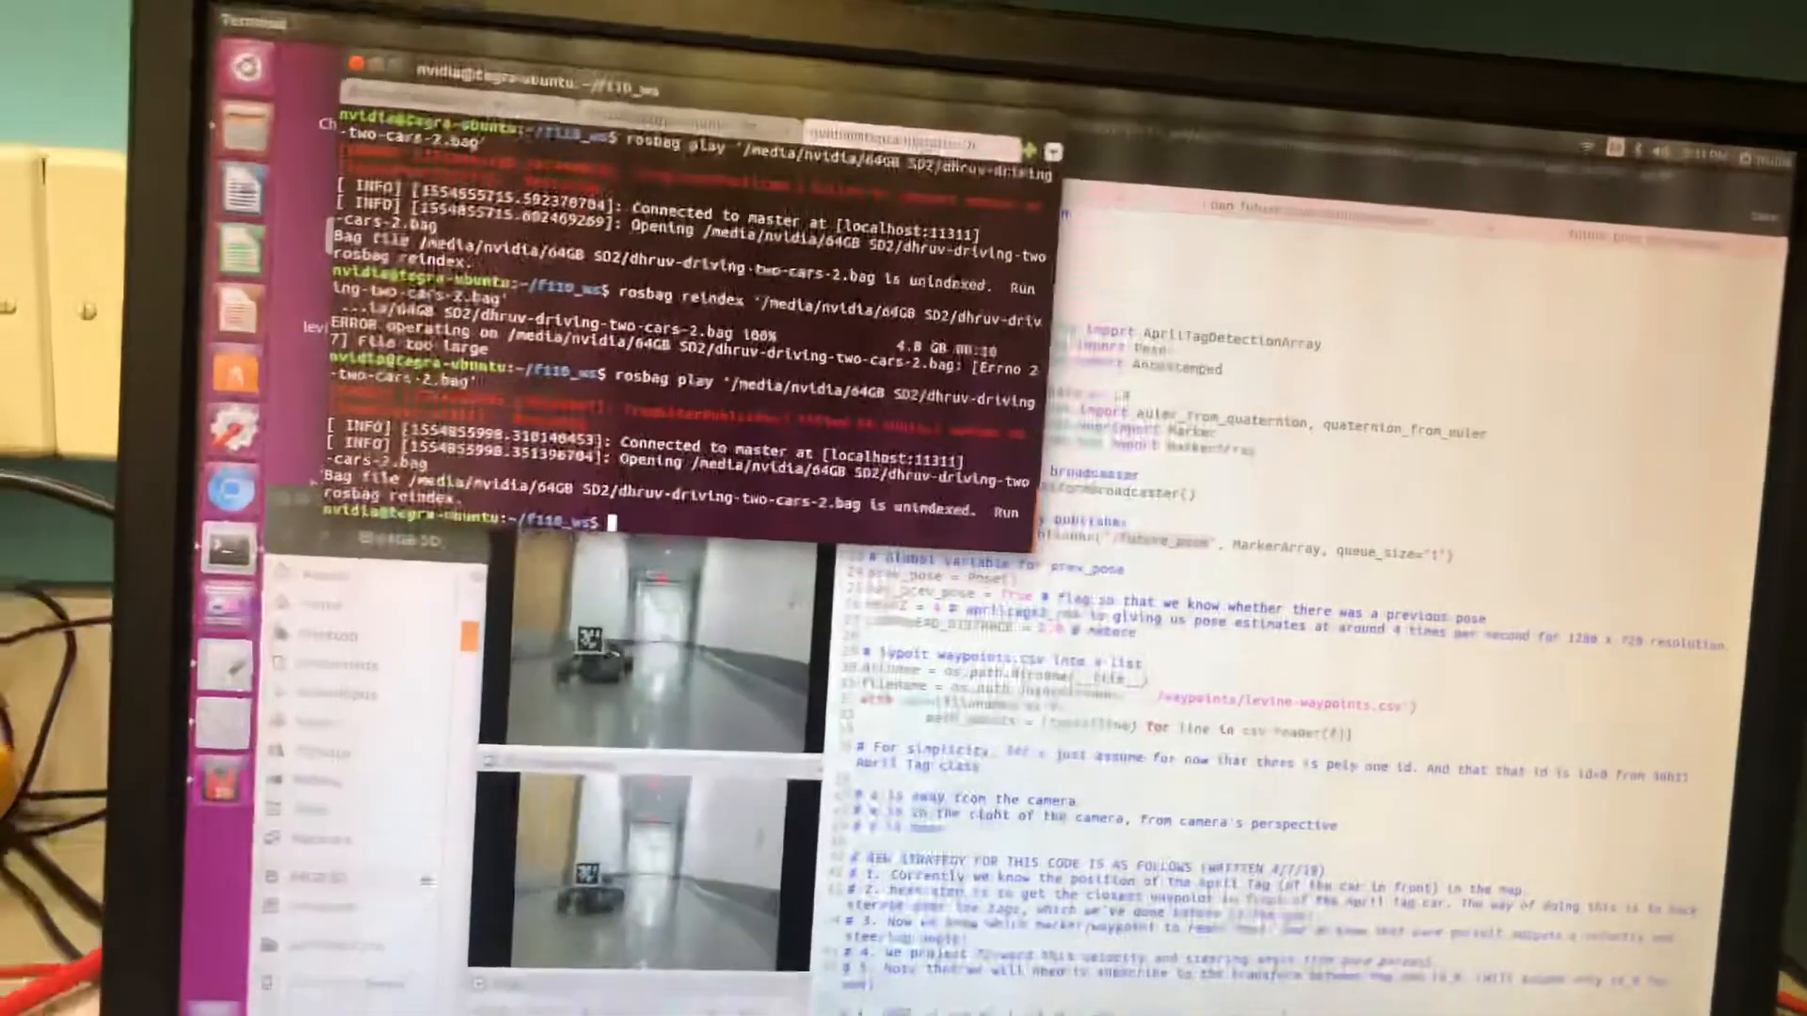
type("rostopic hz /")
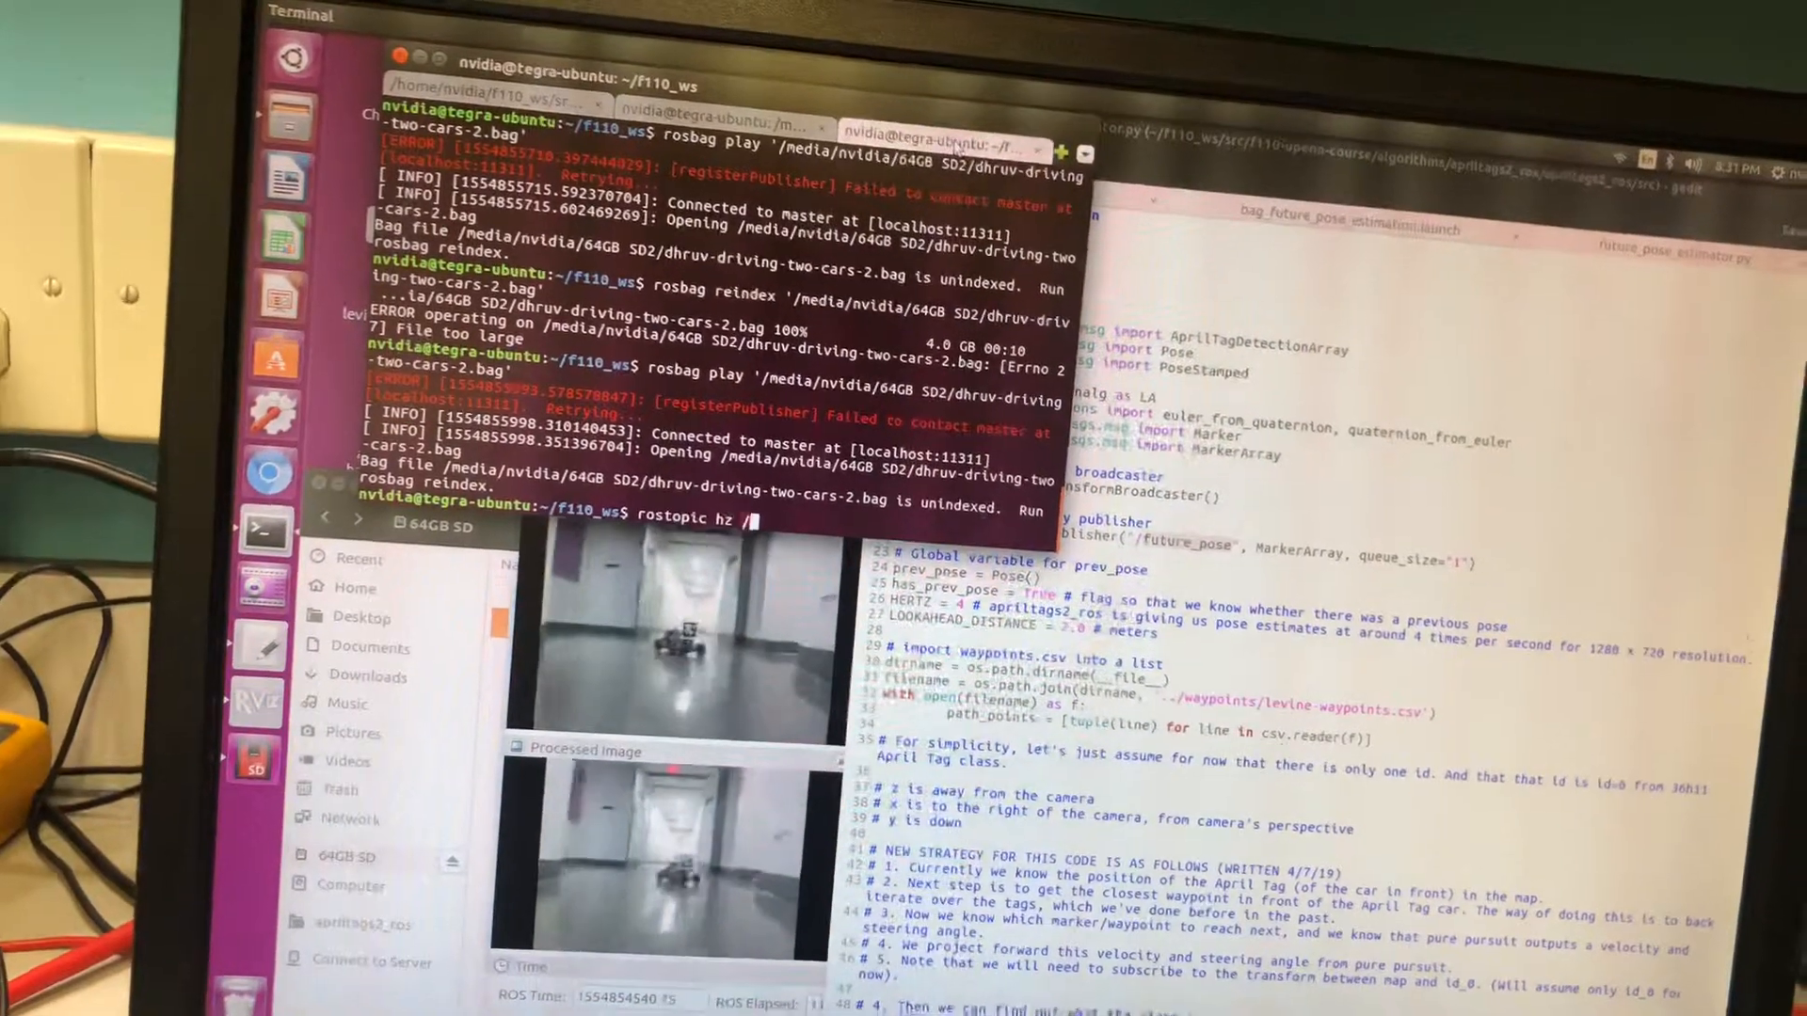
type("future")
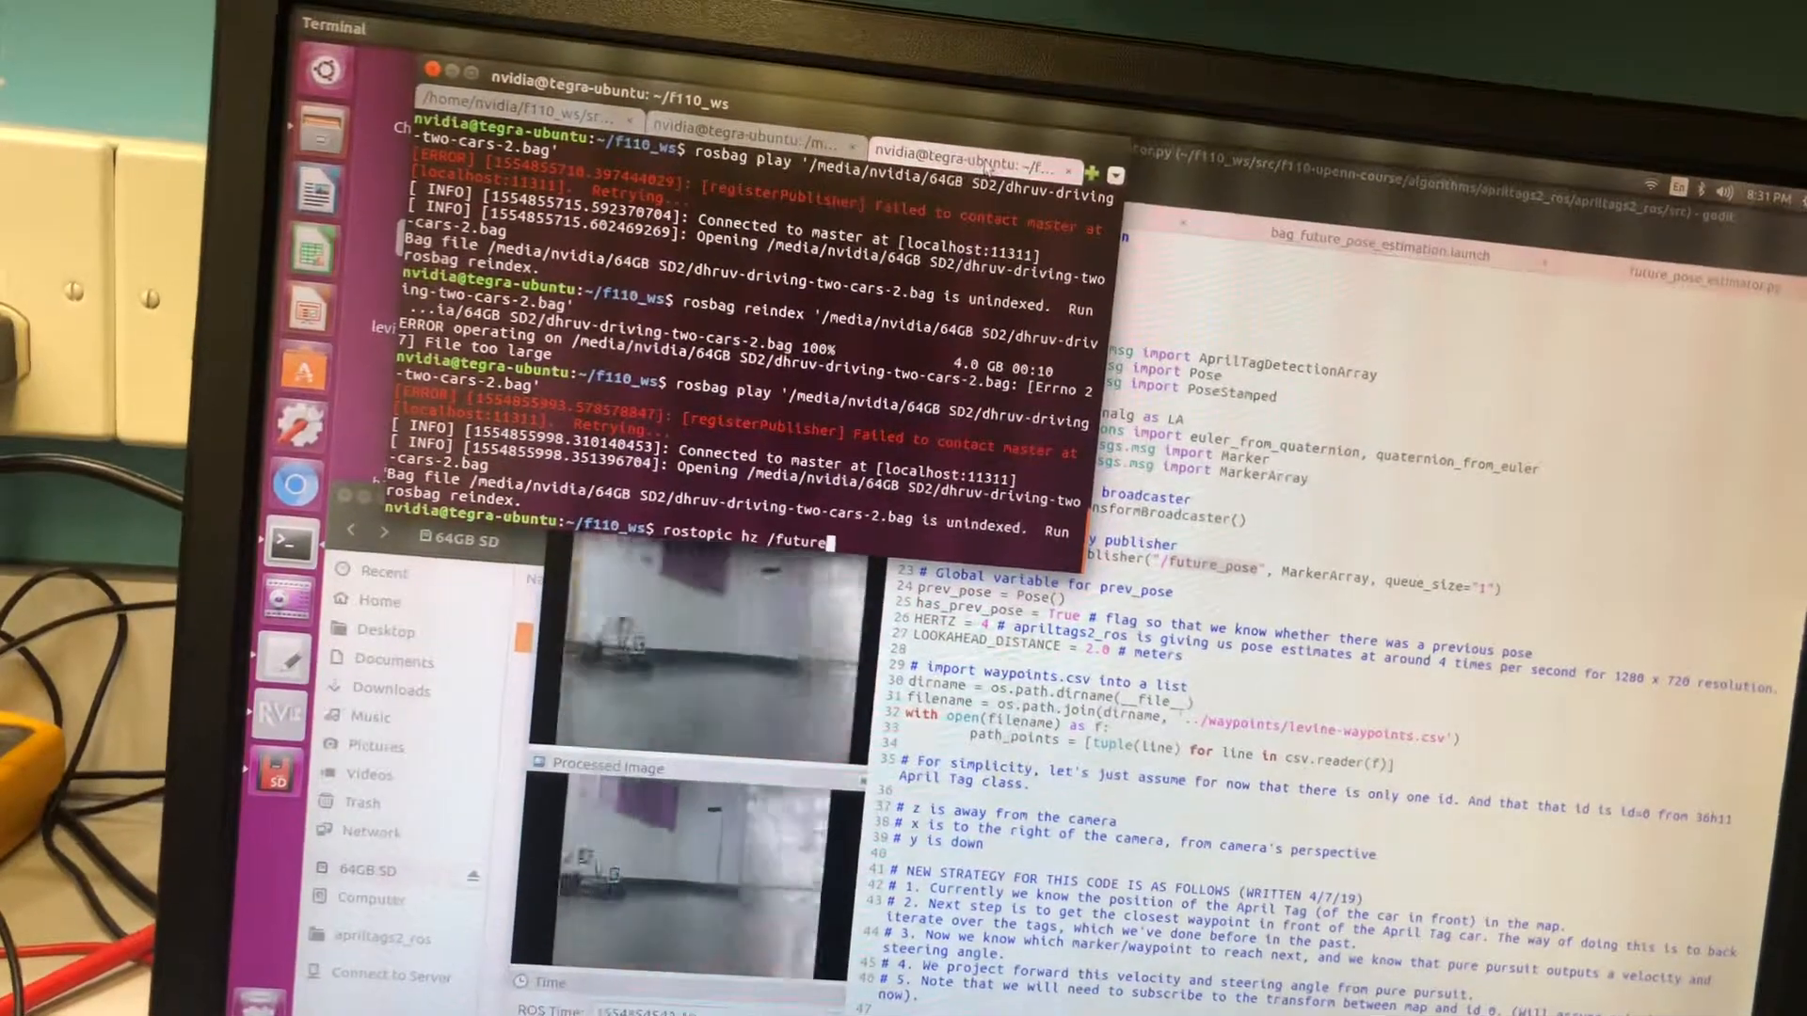